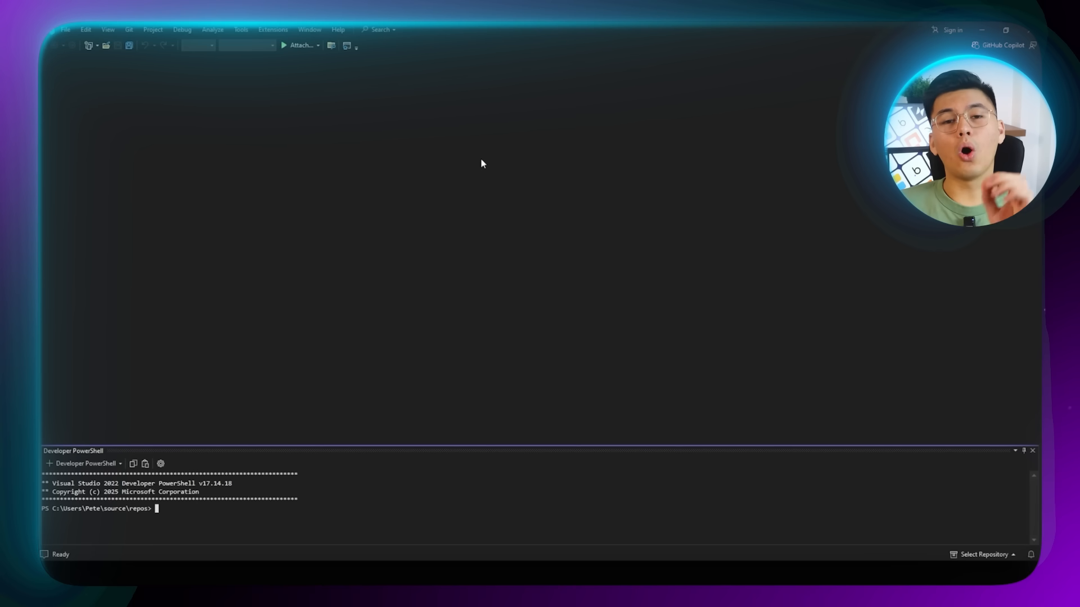
pyautogui.write('npm install -')
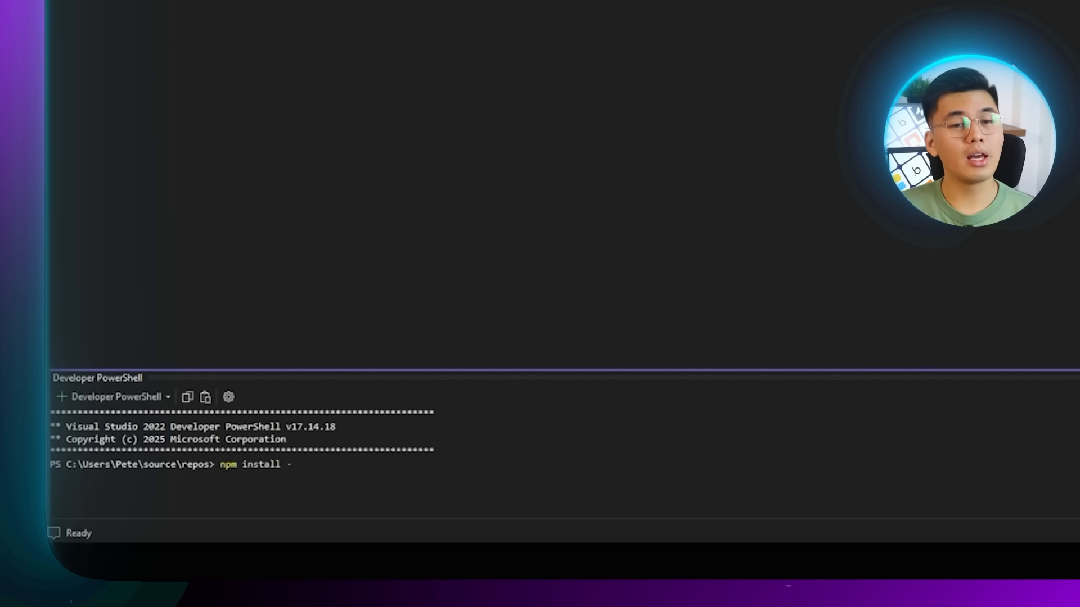
pyautogui.write('g @anth')
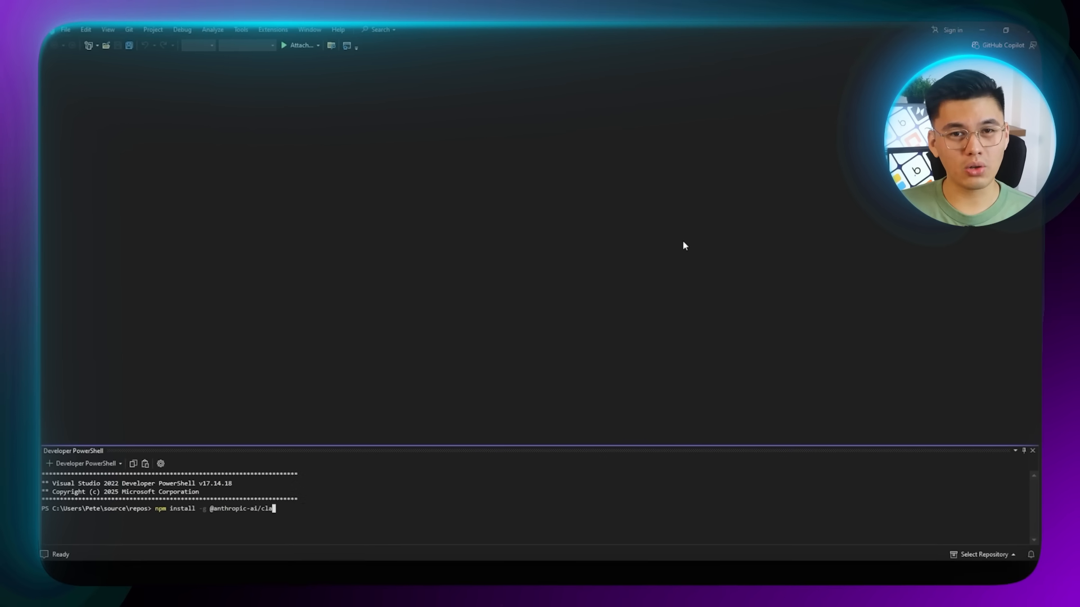
pyautogui.write('ude-code')
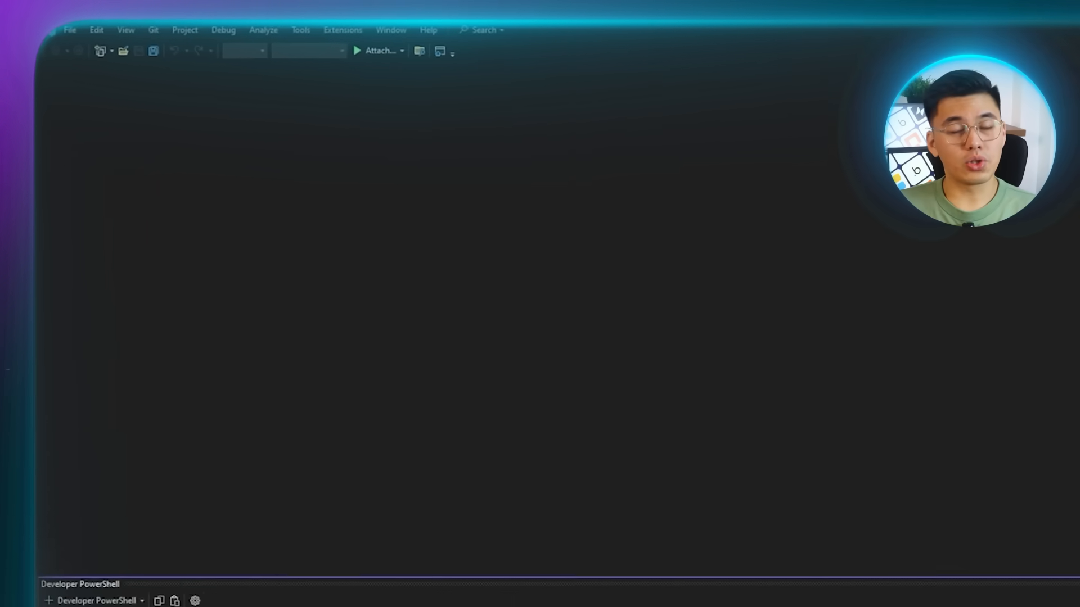
pyautogui.click(70, 30)
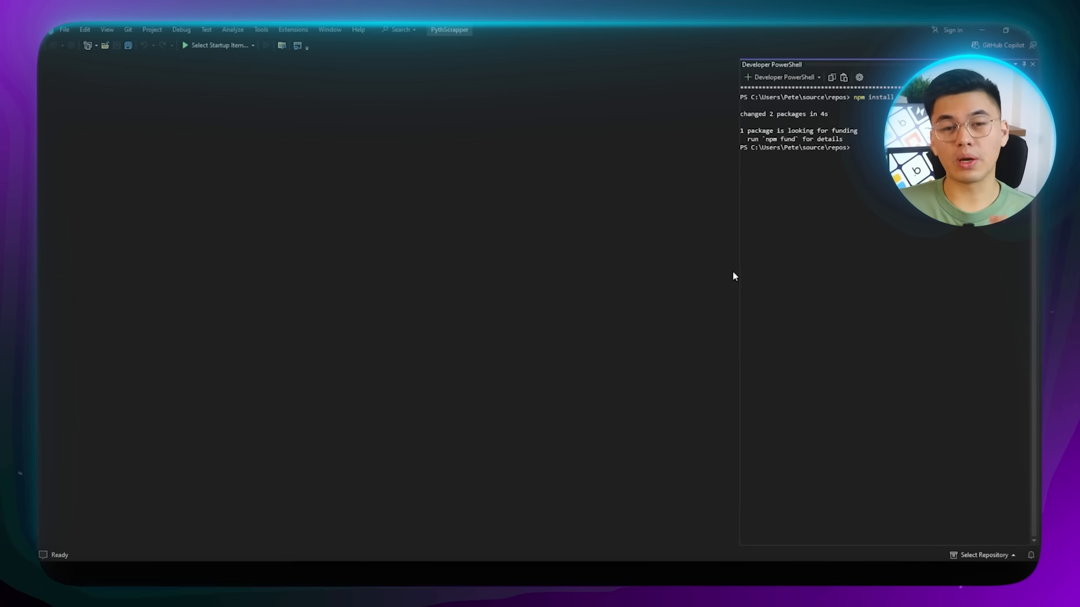
# - Launch claude in the PowerShell and continue past its security notes
pyautogui.write('claude')
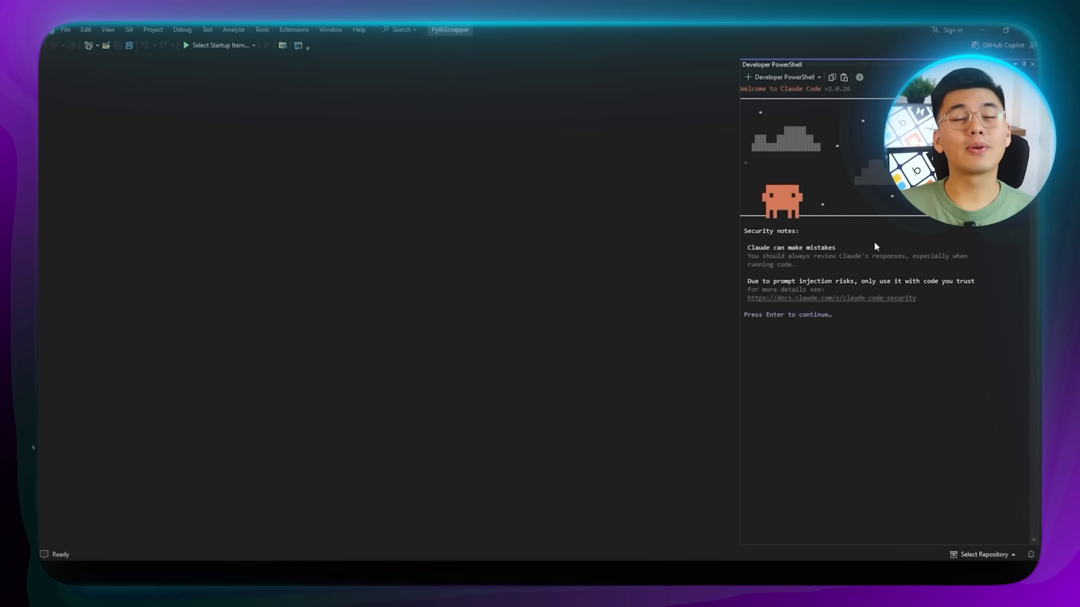
pyautogui.press('enter')
pyautogui.write('Please create a Python desktop application for a LinkedIn Job Scraper. Please build')
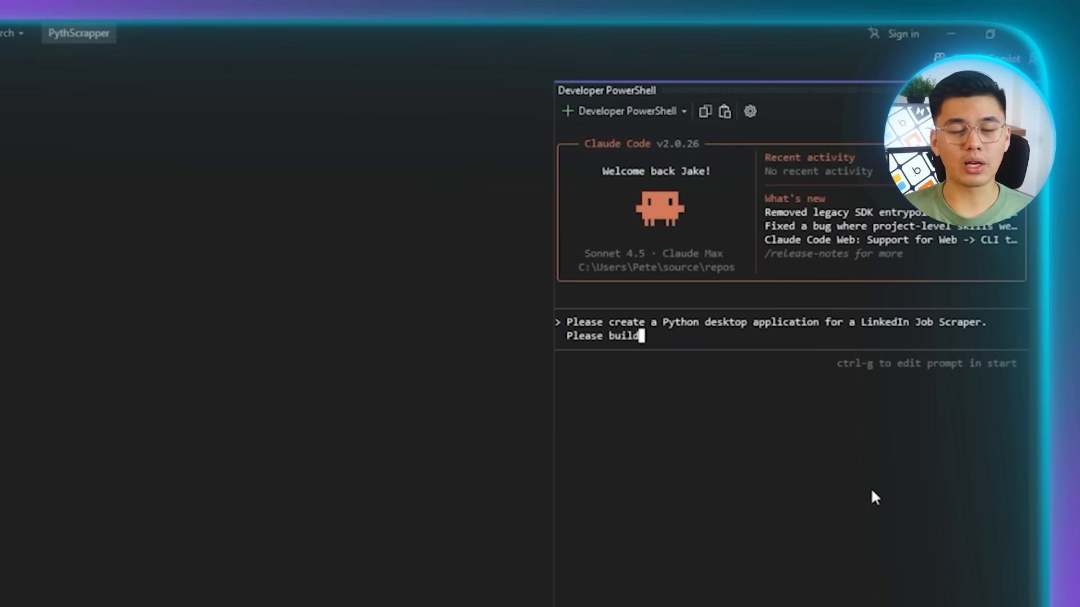
# - Request a Python LinkedIn Job Scraper desktop app, building the UI first
pyautogui.write("the app's UI first before we build other")
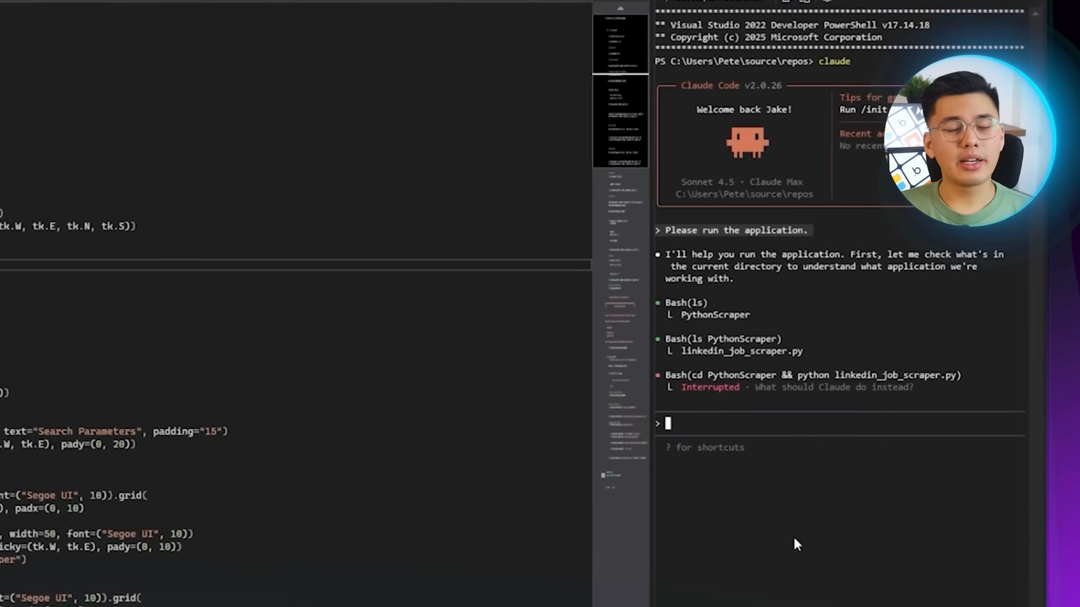
# - Prompt for a professional PyQt redesign with job type, experience level filters, search button and color scheme
pyautogui.write("Please improve the application's")
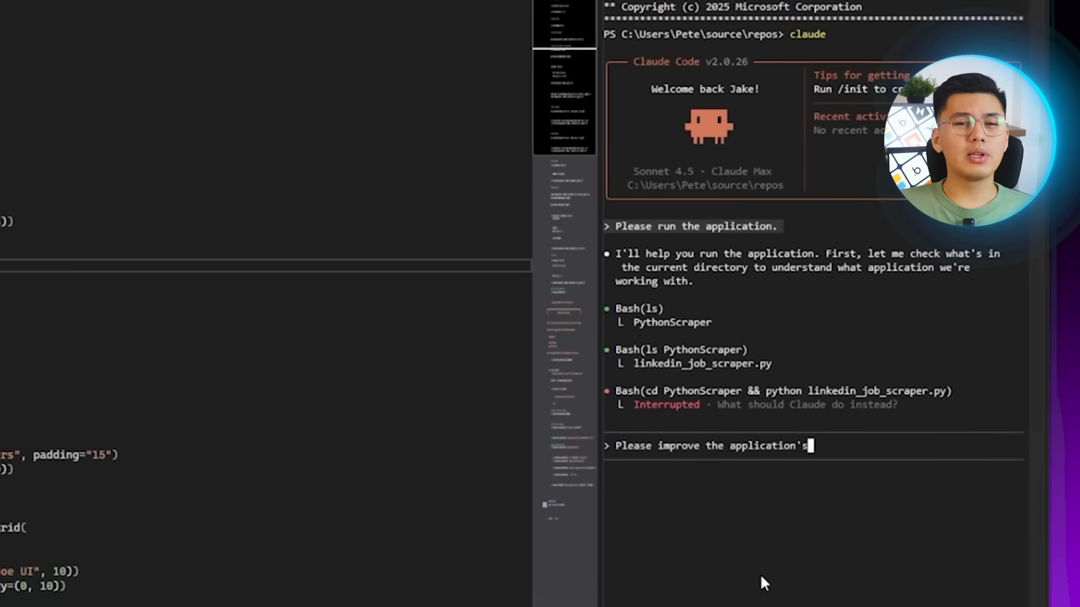
pyautogui.write('design significatn')
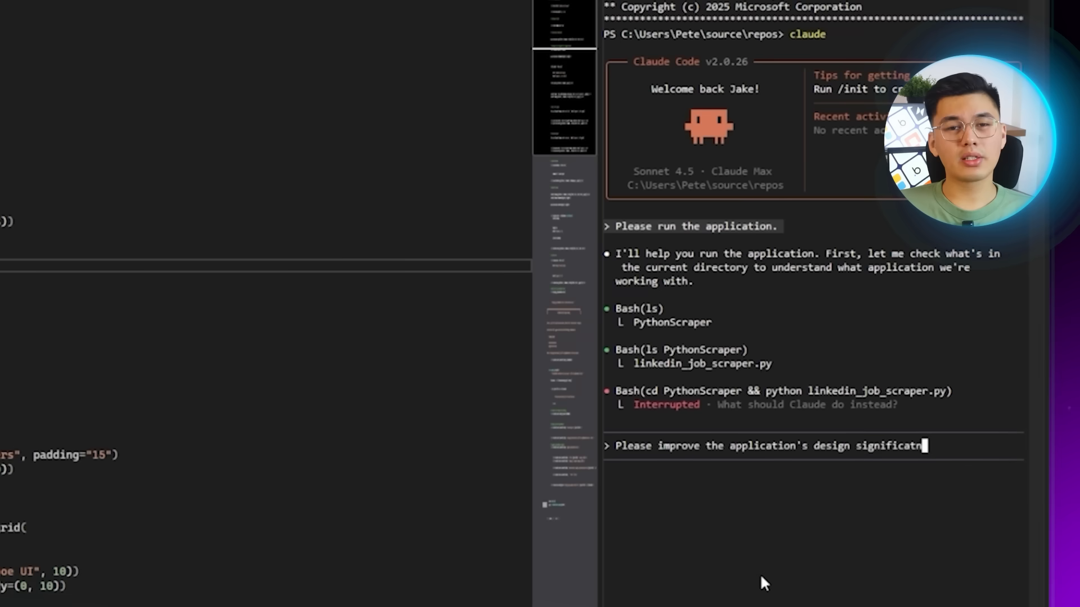
pyautogui.write('ly. Give it a')
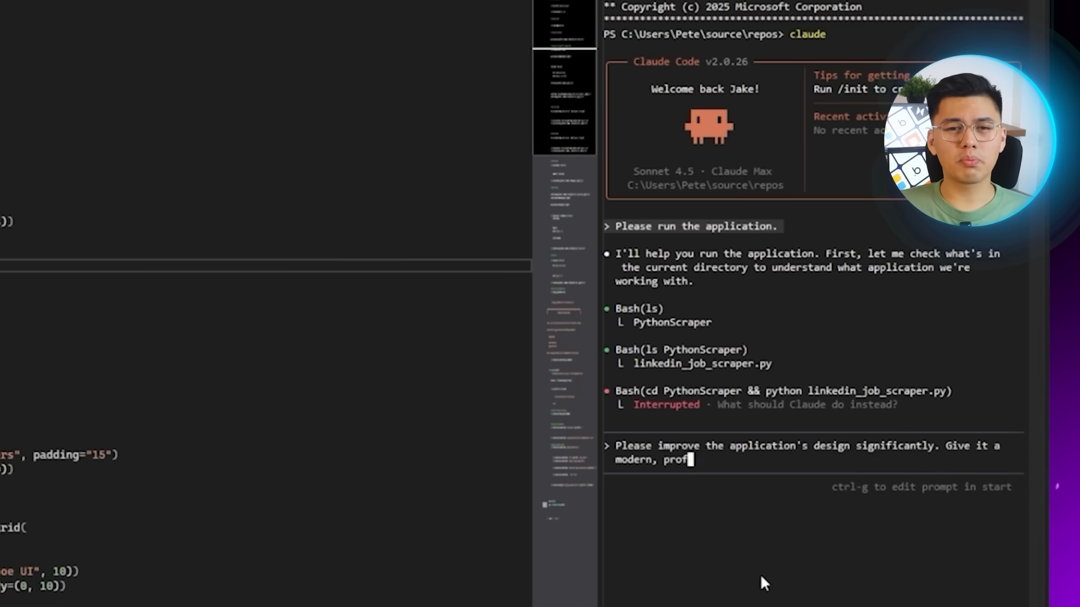
pyautogui.write('essional look similar to popular job board websites.')
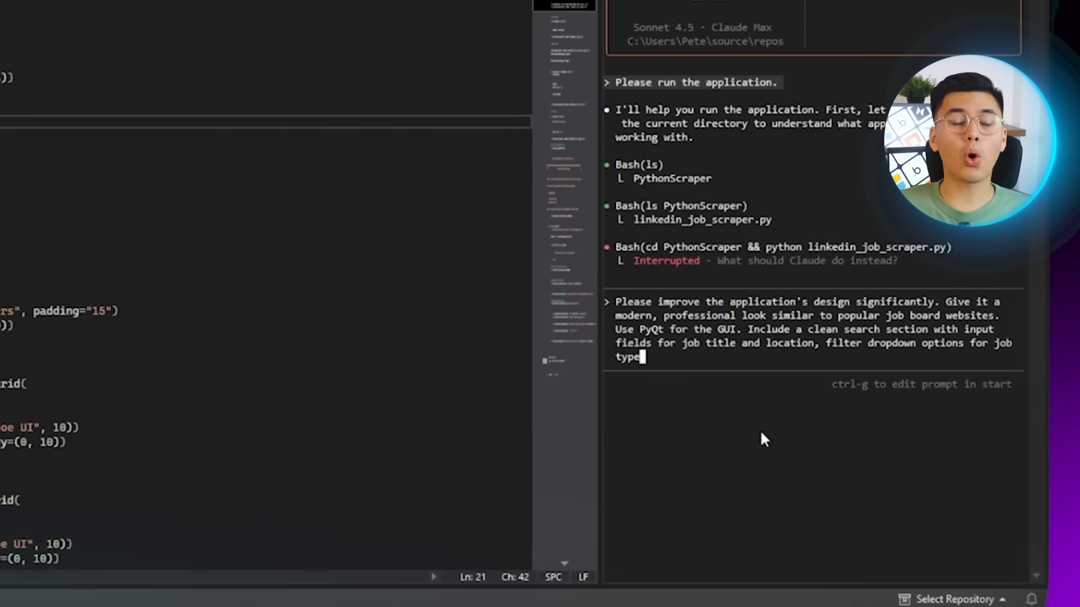
pyautogui.write('and experience level, and a prominent search button, and a')
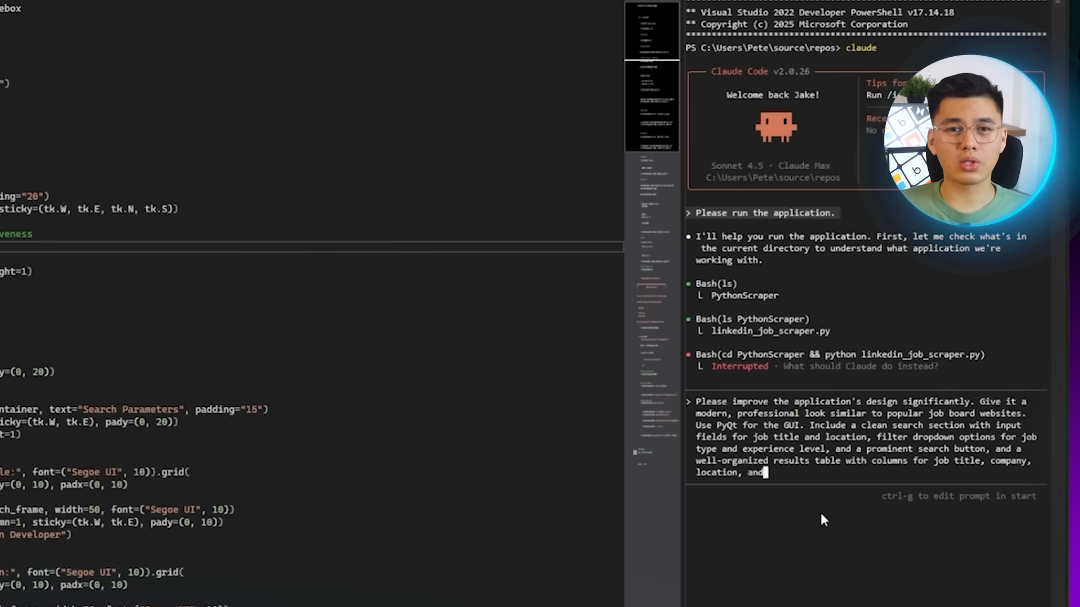
pyautogui.write('posted date. Use a professional color sch')
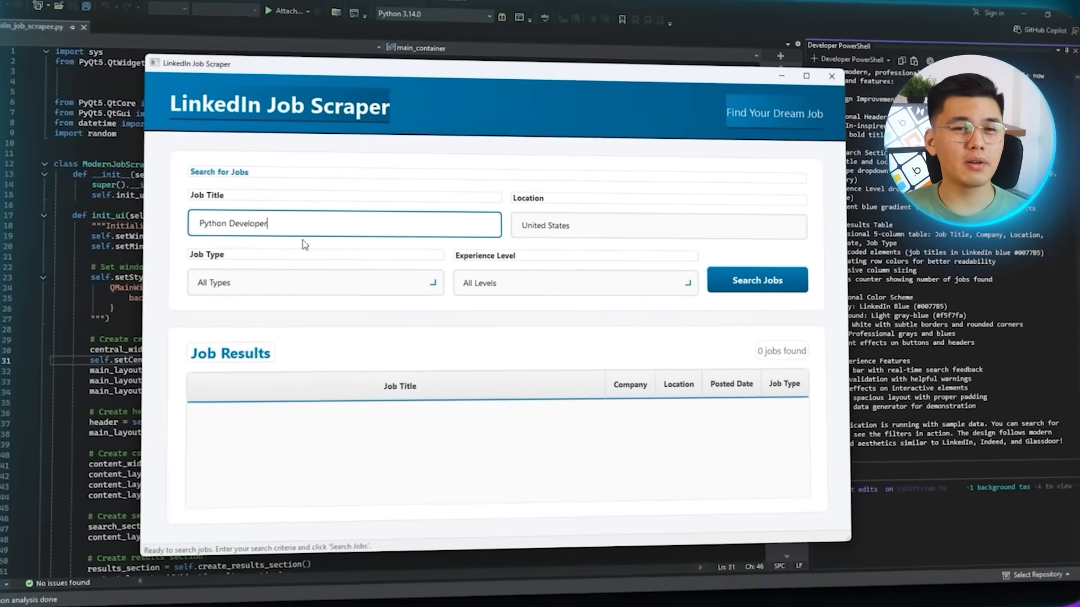
# - View the Job Type dropdown options from All Types through Temporary
pyautogui.click(314, 282)
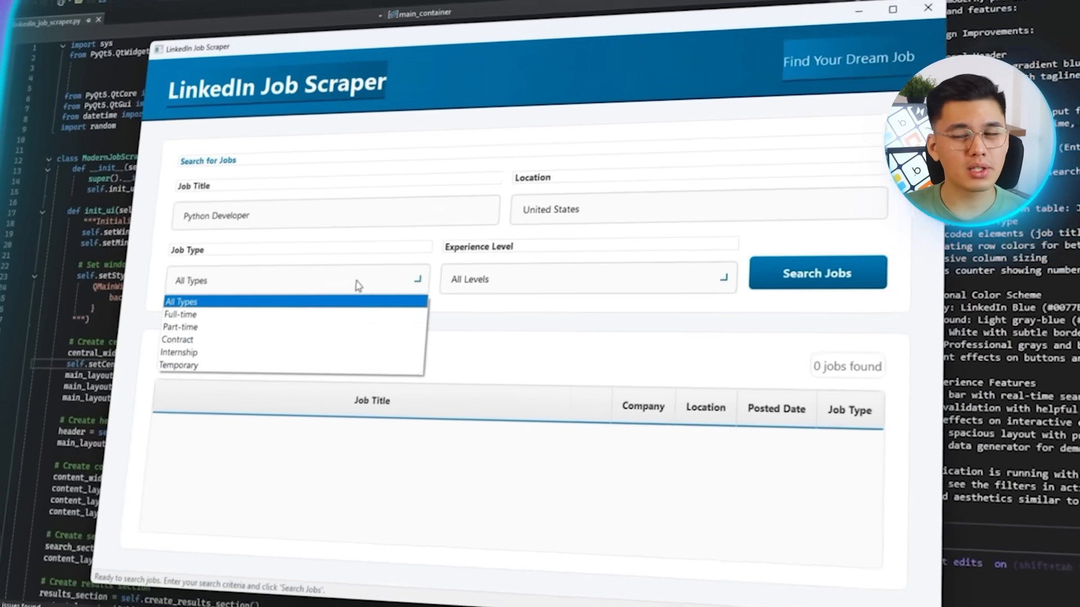
pyautogui.click(588, 279)
pyautogui.write('Please')
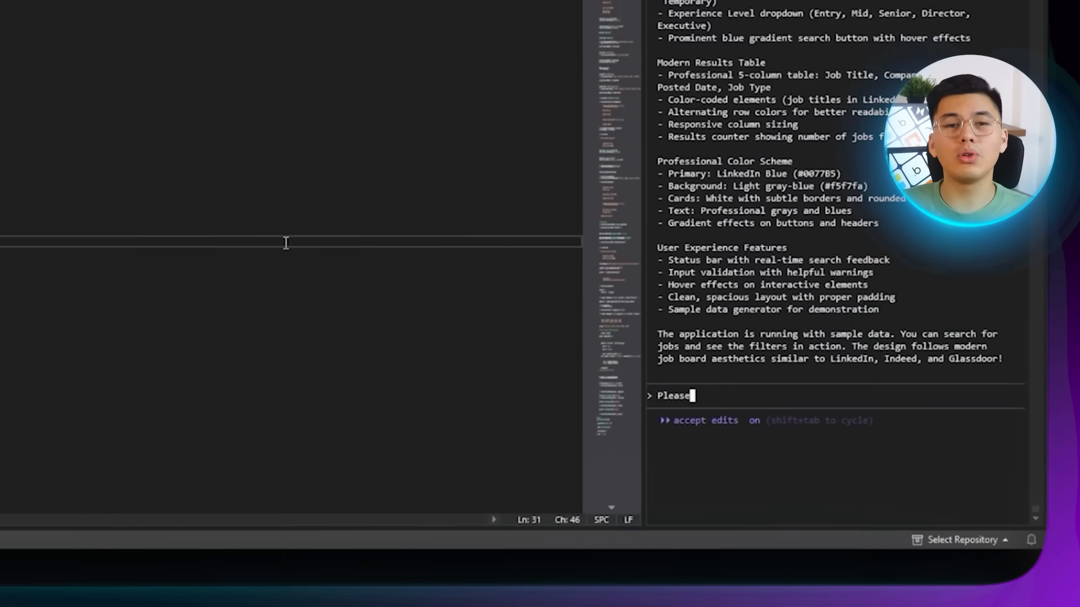
# - Prompt to install Selenium and BeautifulSoup, set a user agent, configure ChromeDriver and add error handling
pyautogui.write('install')
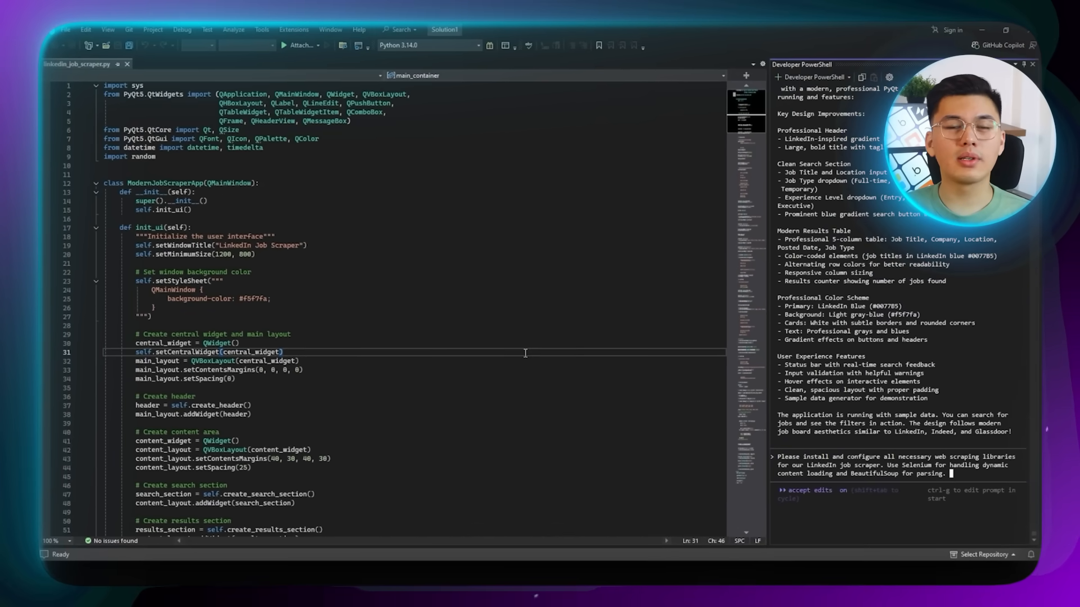
pyautogui.write('Set up a proper user agent string to identify our scraper,')
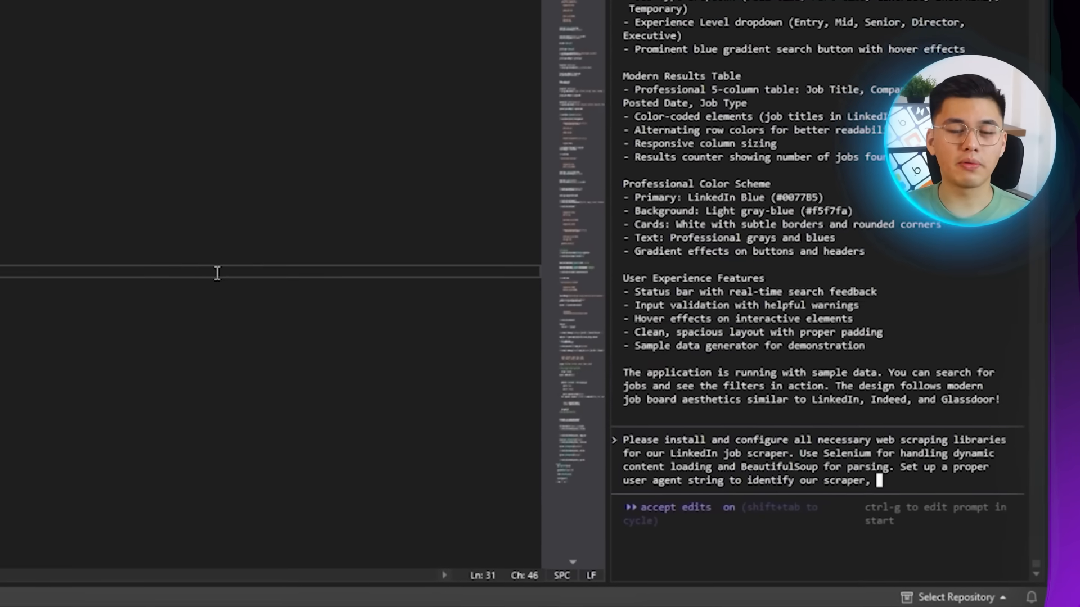
pyautogui.write('configure ChromeDriver for Selenium')
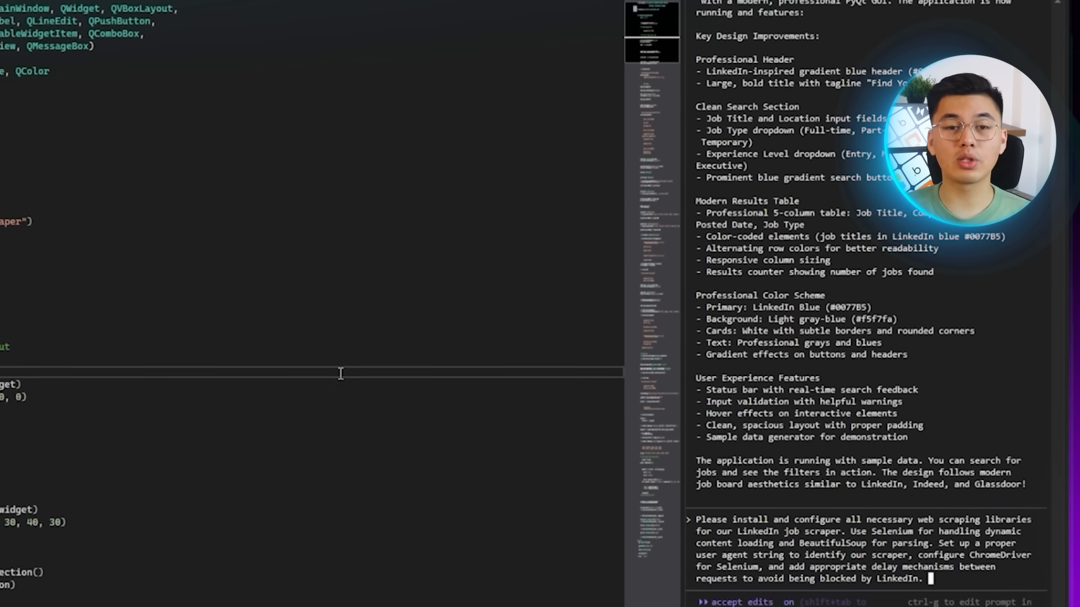
pyautogui.write('Also add error handling fo')
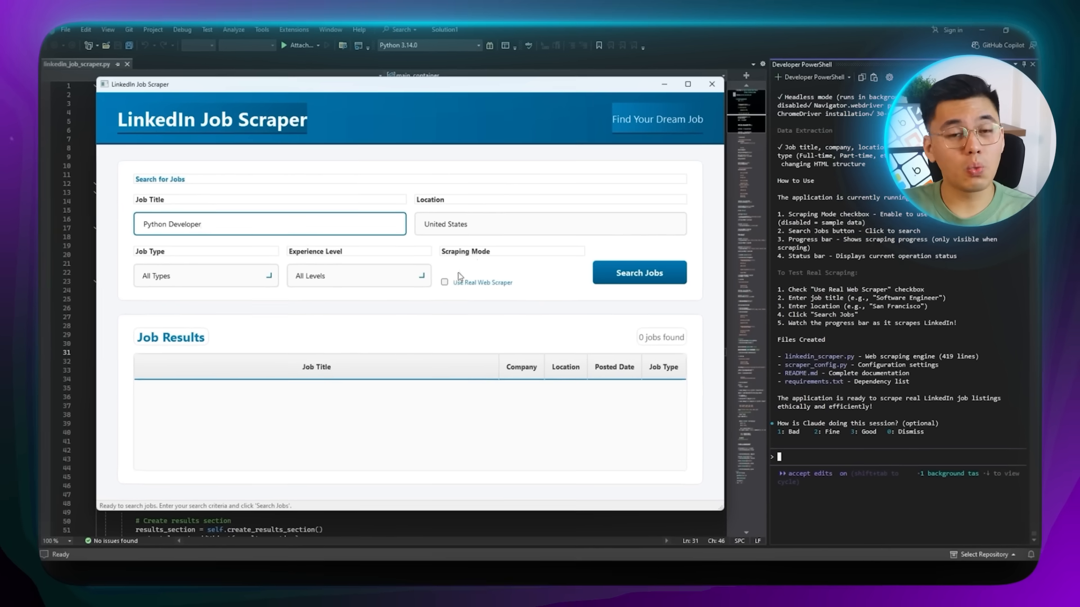
# - Toggle 'Use Real Web Scraper' on then off, and close the app window
pyautogui.click(445, 282)
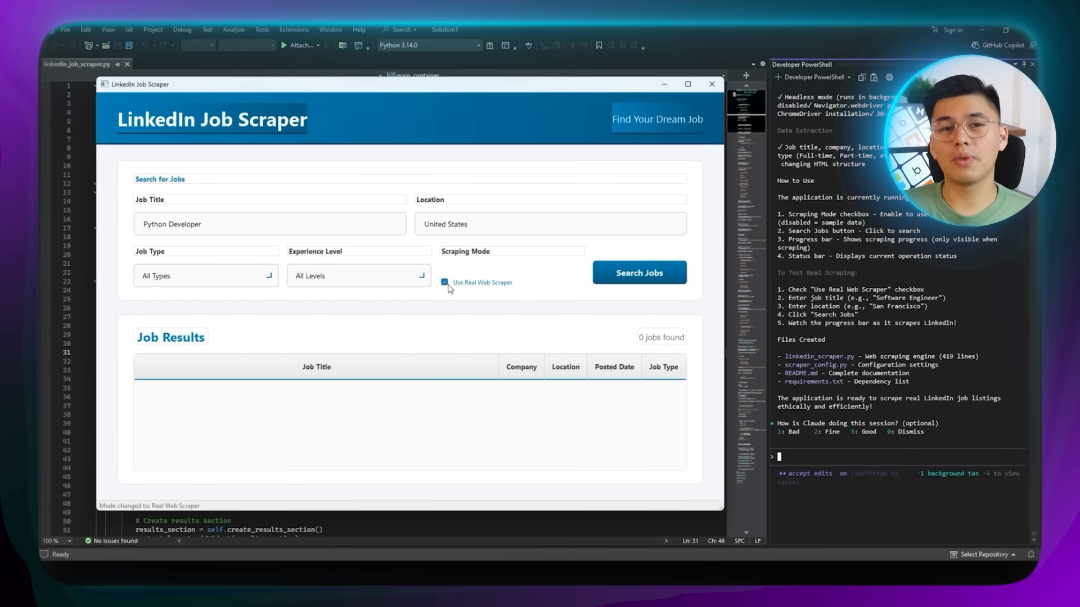
pyautogui.click(445, 283)
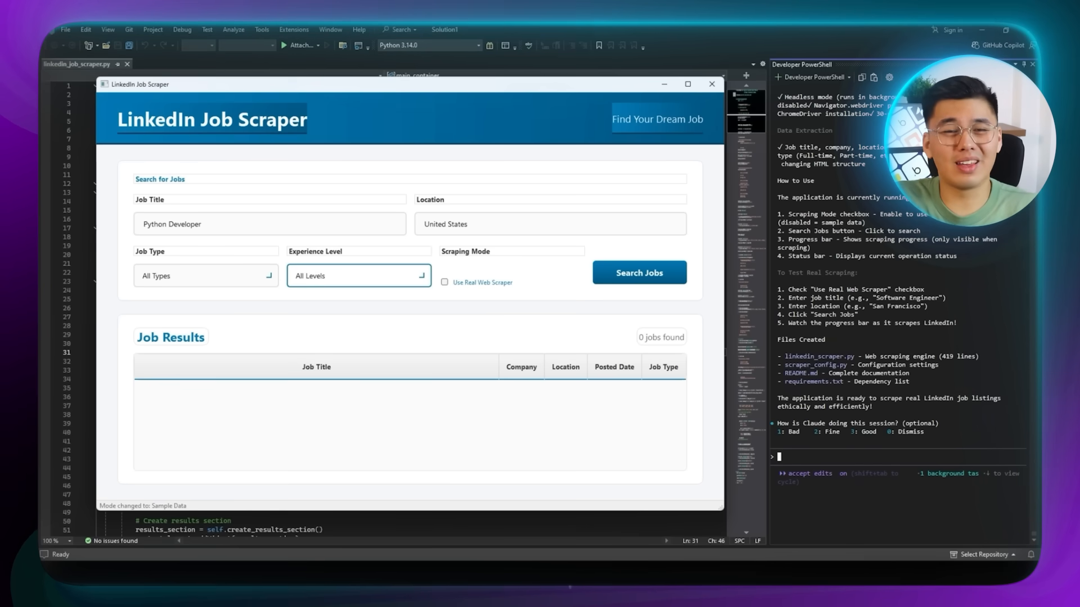
pyautogui.click(711, 84)
pyautogui.write('Please')
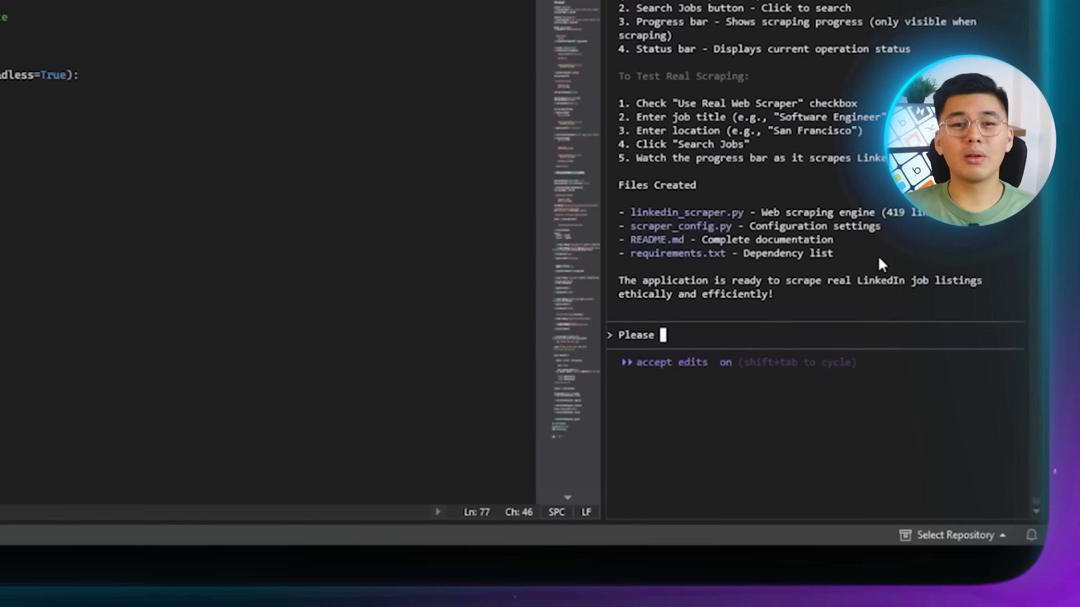
# - Prompt to build core scraping on Search Jobs, extracting job title, company name and location
pyautogui.write('build the core')
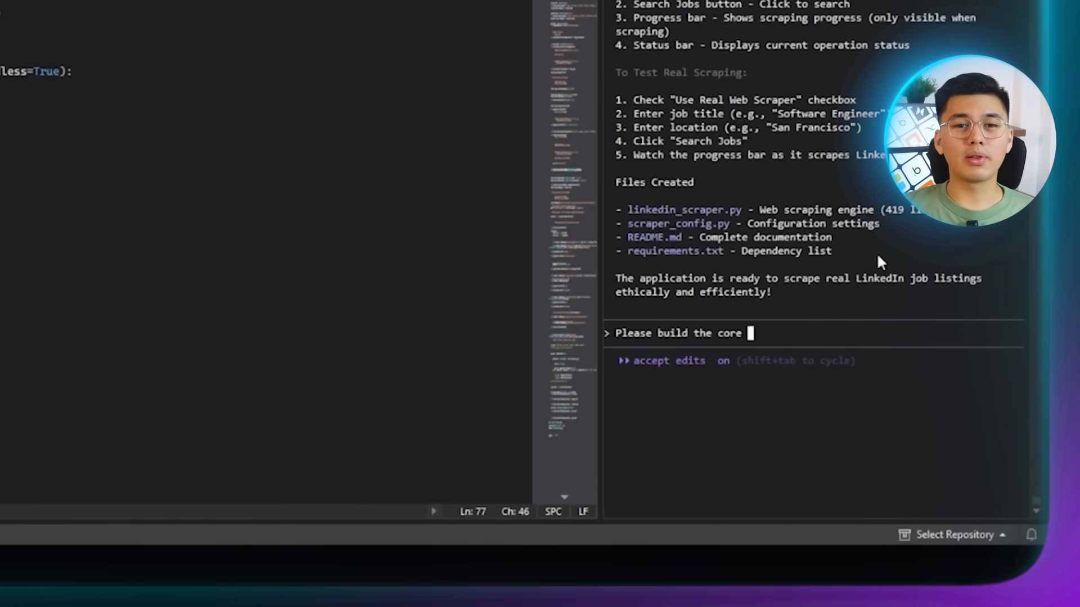
pyautogui.write('scraping functionality. When the user clicks the search button,')
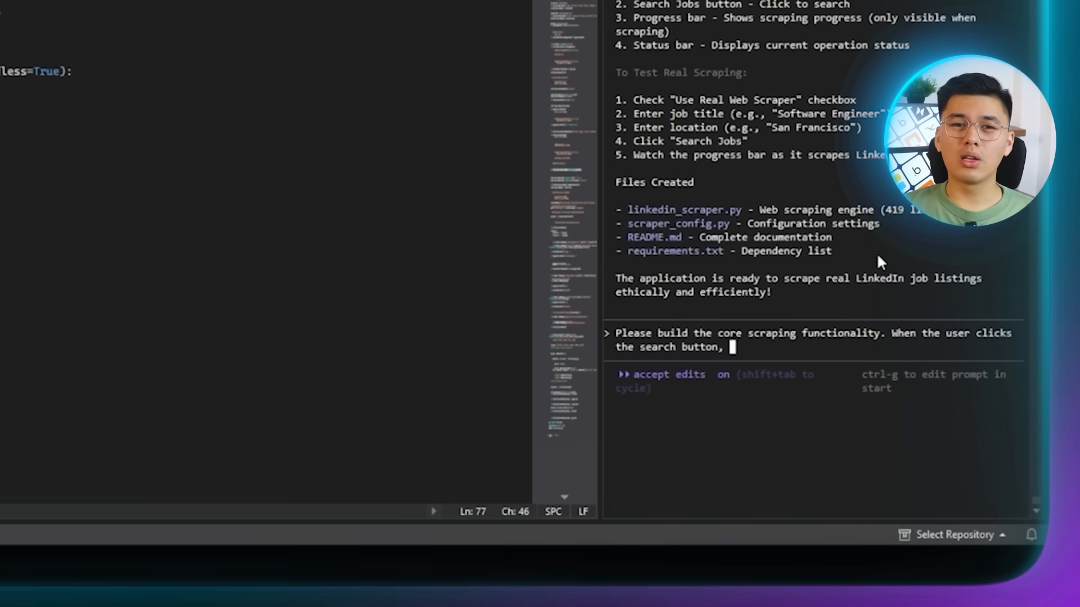
pyautogui.write("the app should scrape LinkedIn's public")
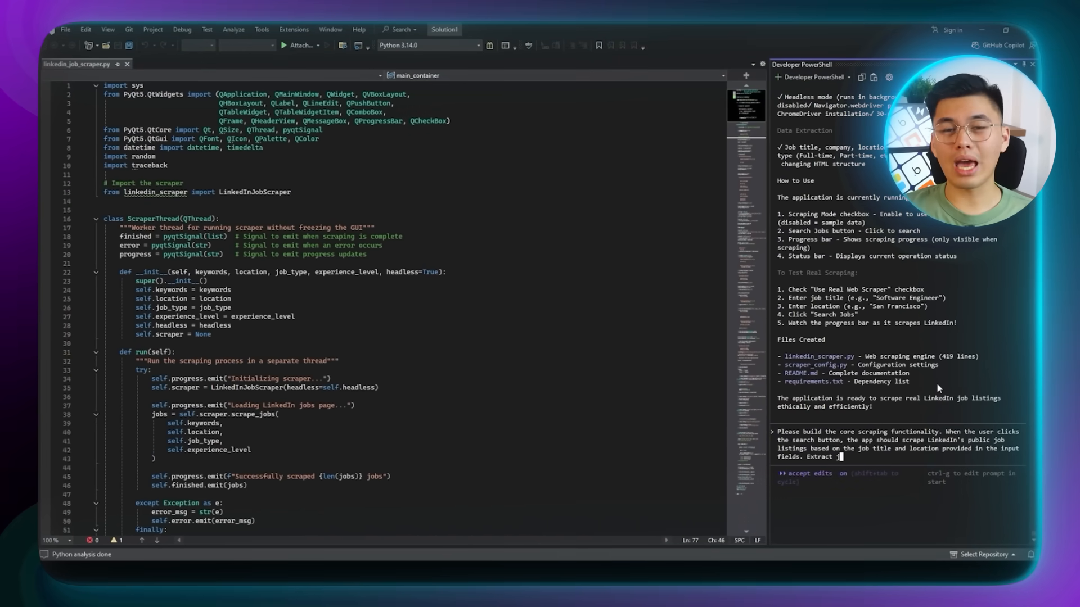
pyautogui.write('job title, company name, location')
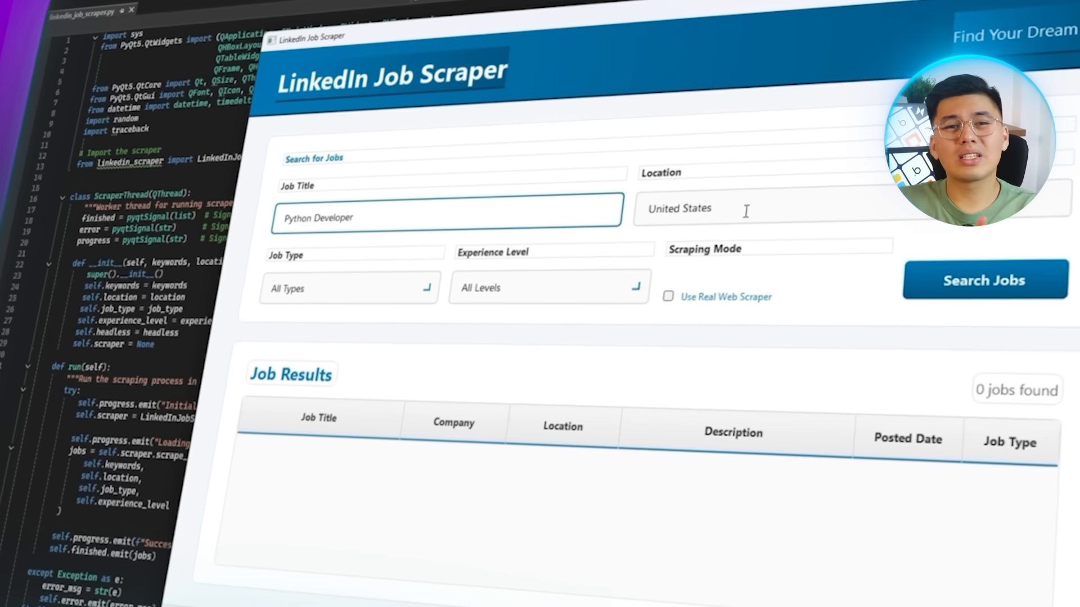
# - Search real LinkedIn listings with location New York and 'Use Real Web Scraper' enabled
pyautogui.doubleClick(680, 210)
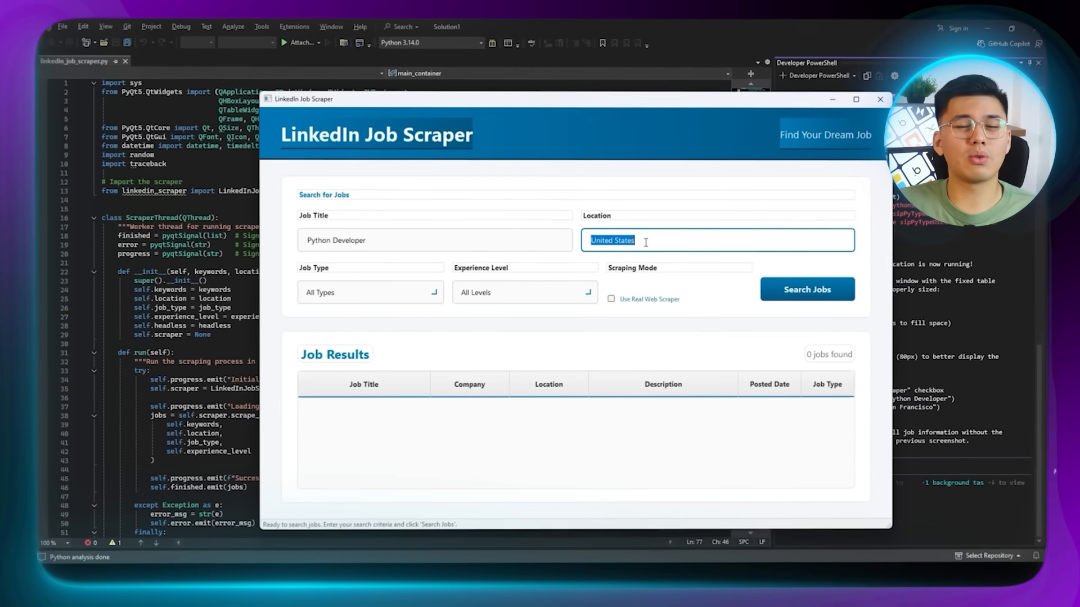
pyautogui.write('New')
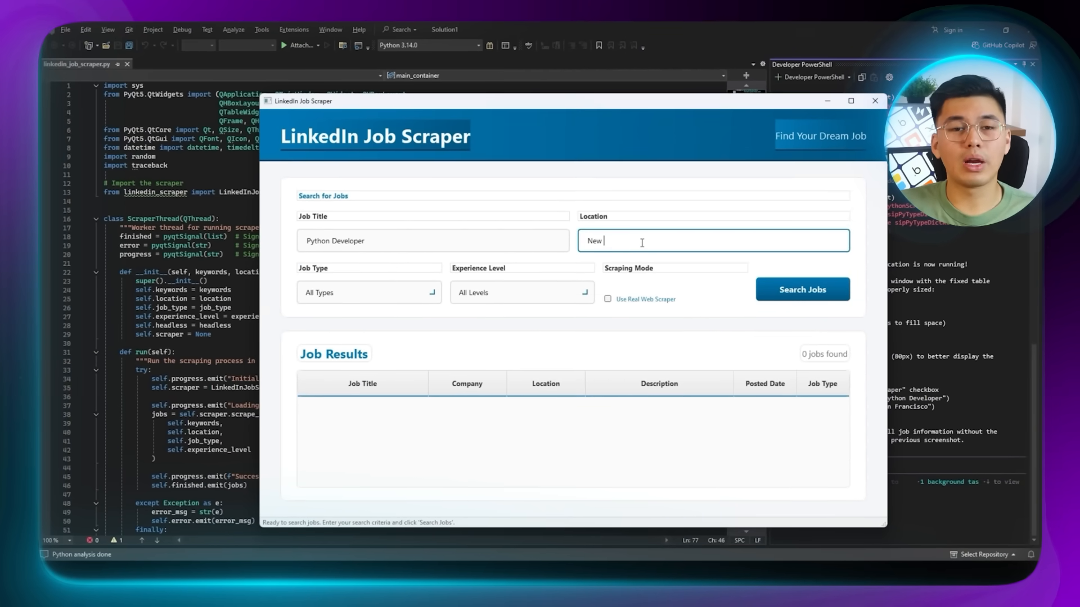
pyautogui.write('York')
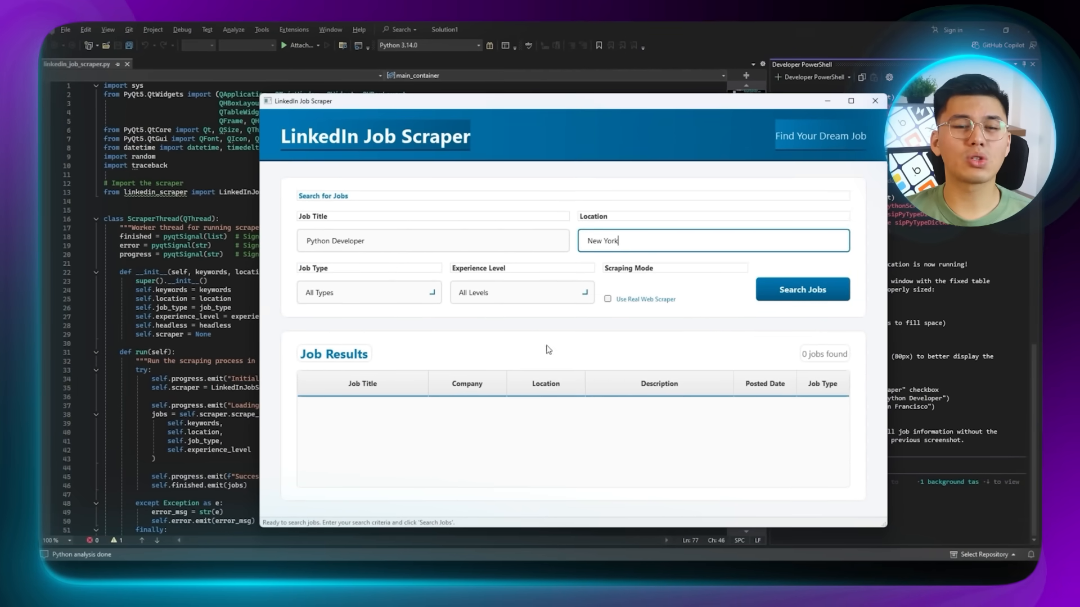
pyautogui.click(608, 300)
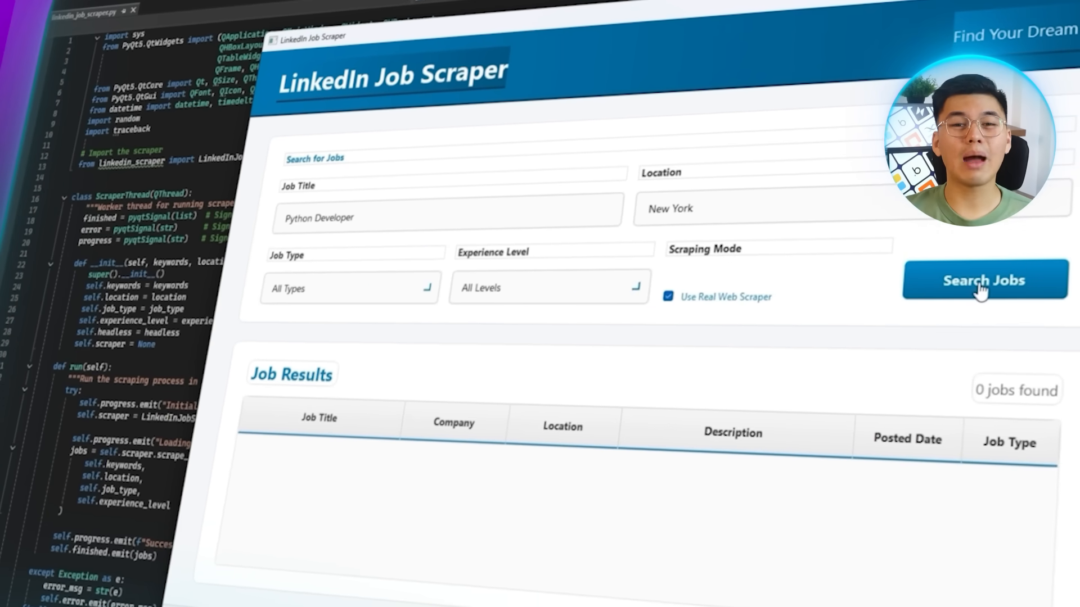
pyautogui.click(983, 280)
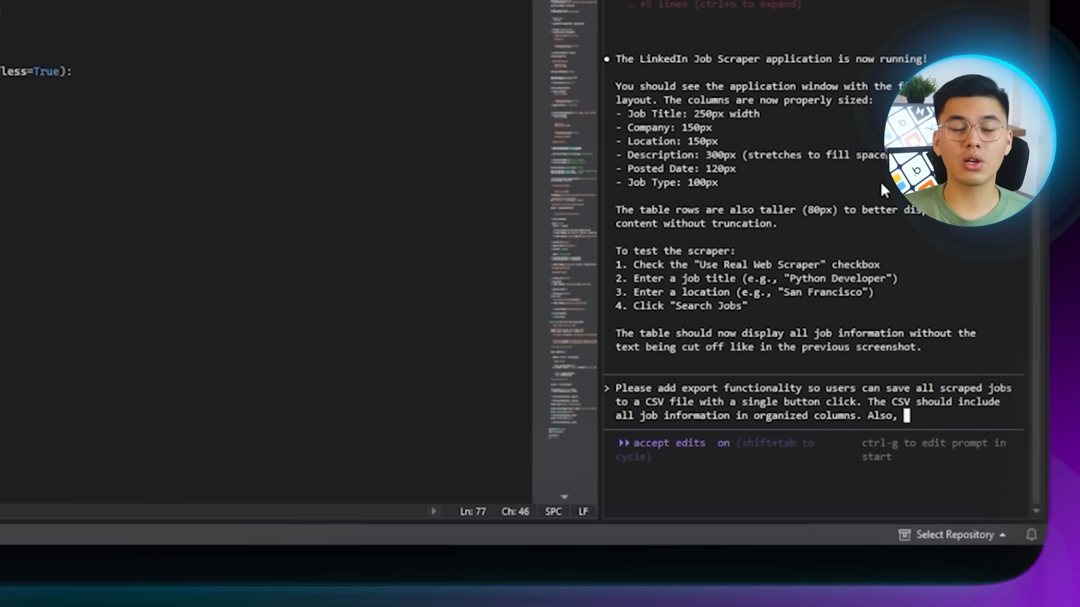
# - Prompt for an Export to CSV button, working filter dropdowns and a "Clear Filters" button
pyautogui.write('make the filter dropdo')
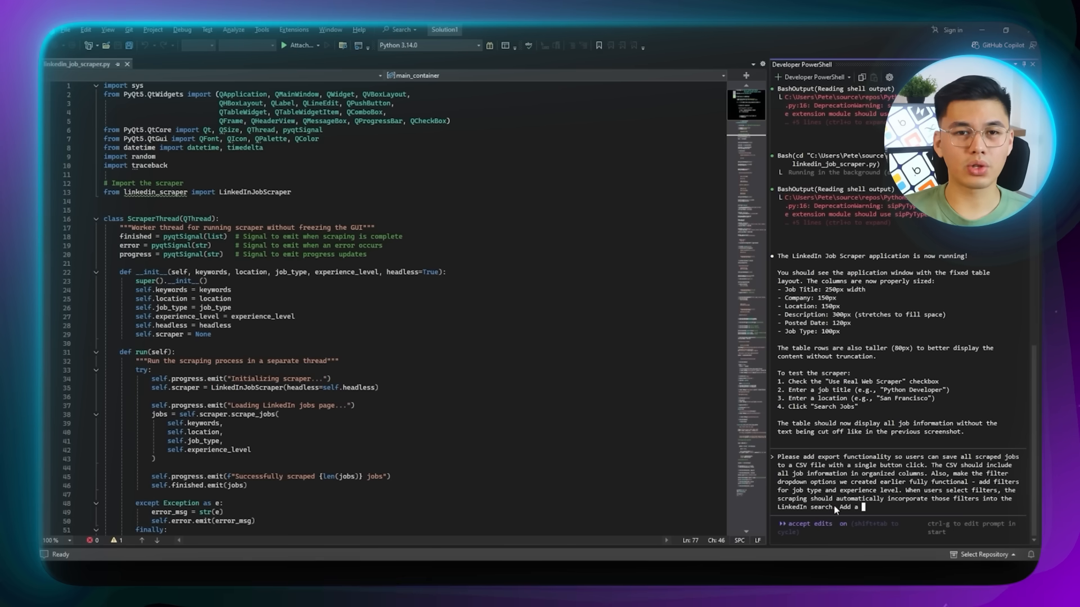
pyautogui.write('"Clear Filters"')
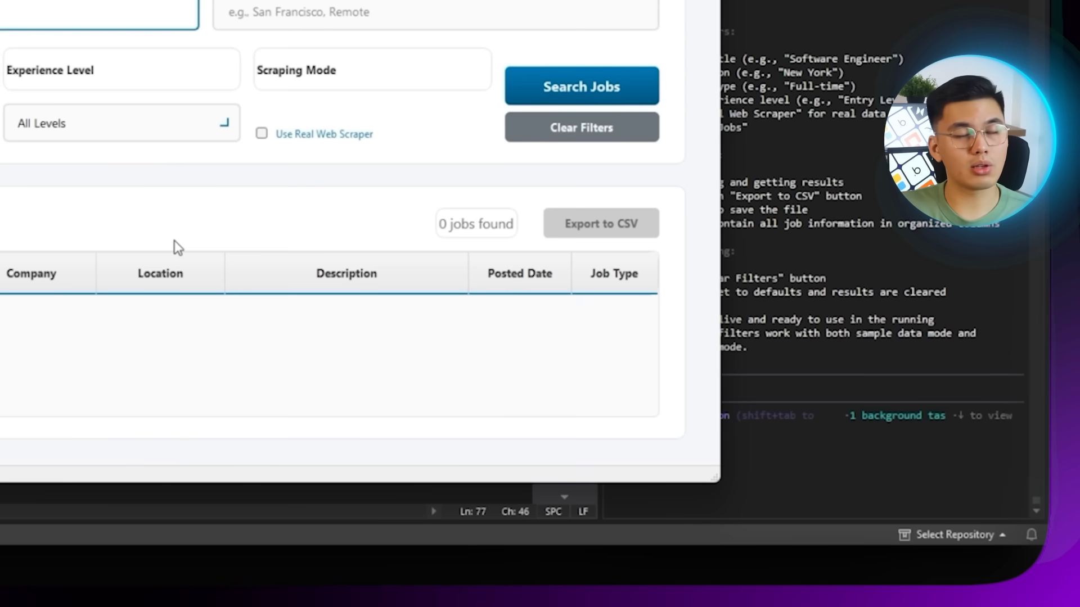
# - Search real Software Engineer listings with location Los Angeles using the web scraper
pyautogui.click(434, 13)
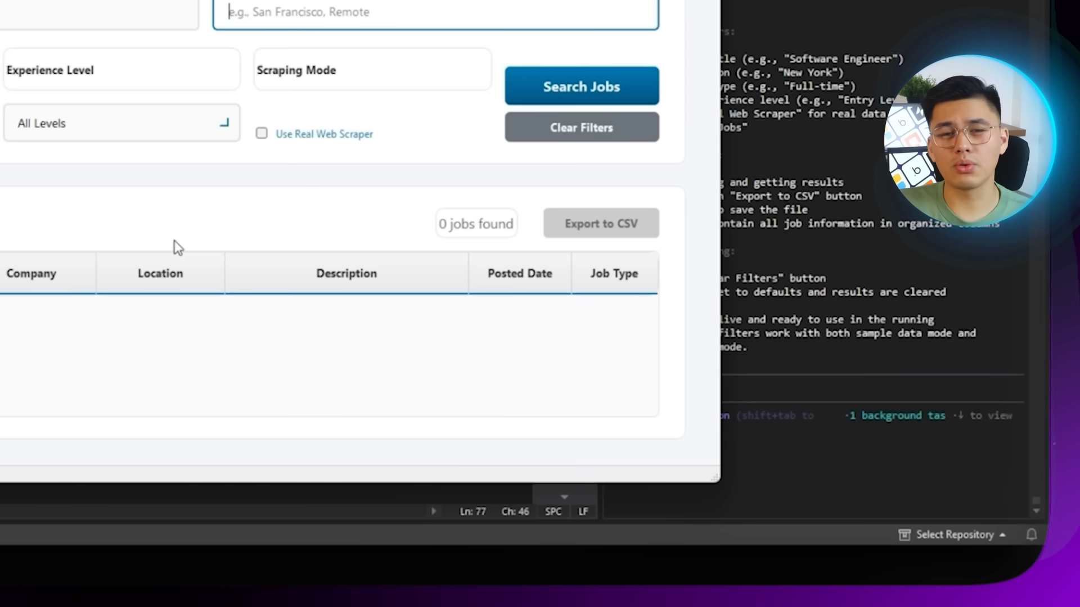
pyautogui.write('Los Angeles')
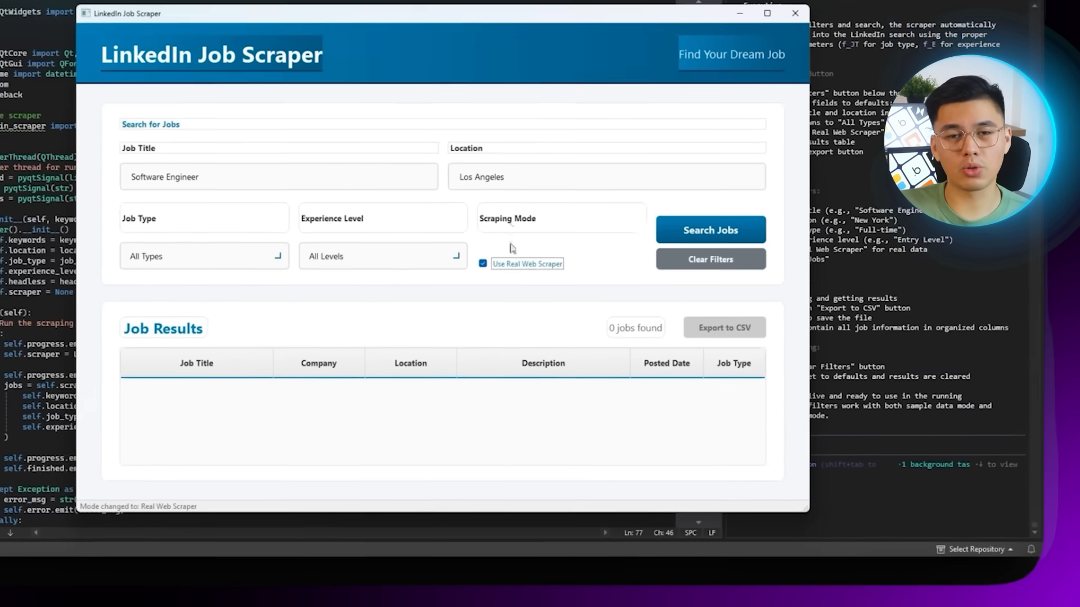
pyautogui.click(709, 229)
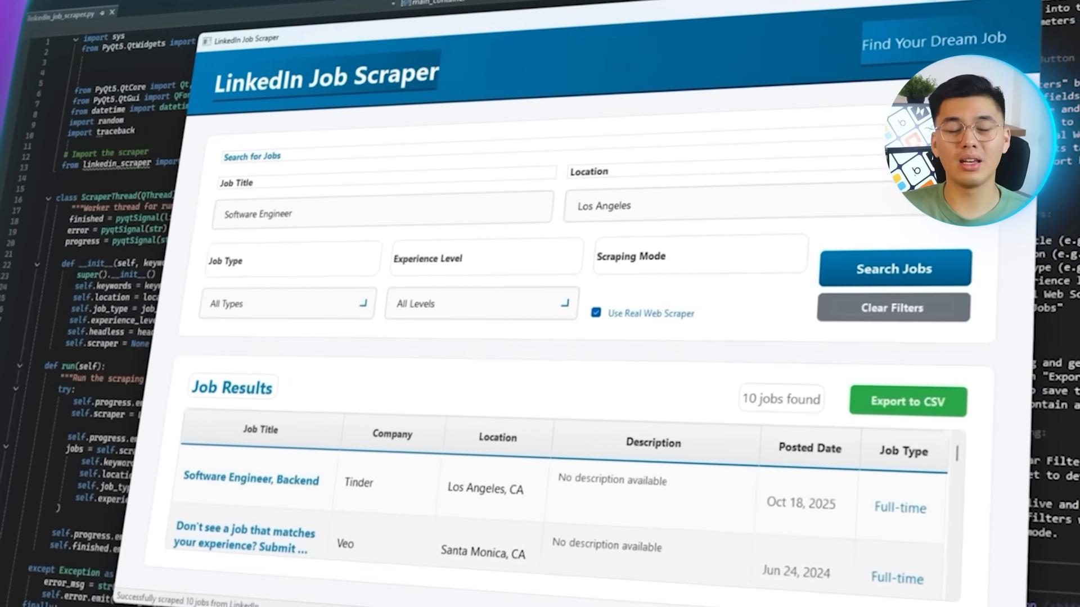
pyautogui.scroll(-3)
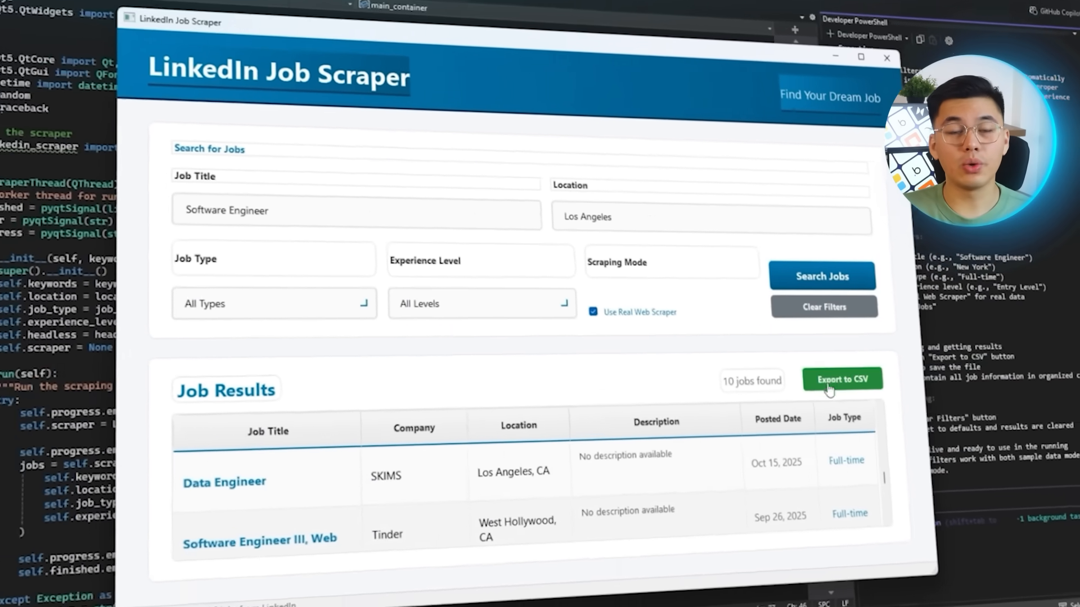
# - Export the 10 scraped jobs to a CSV file and acknowledge the success message
pyautogui.click(841, 379)
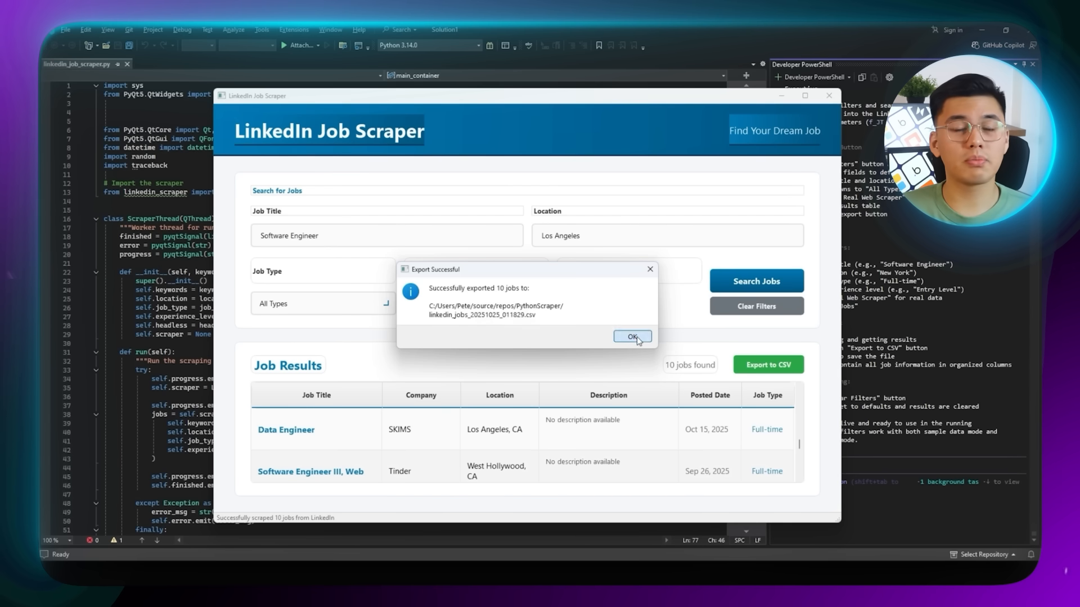
pyautogui.click(630, 337)
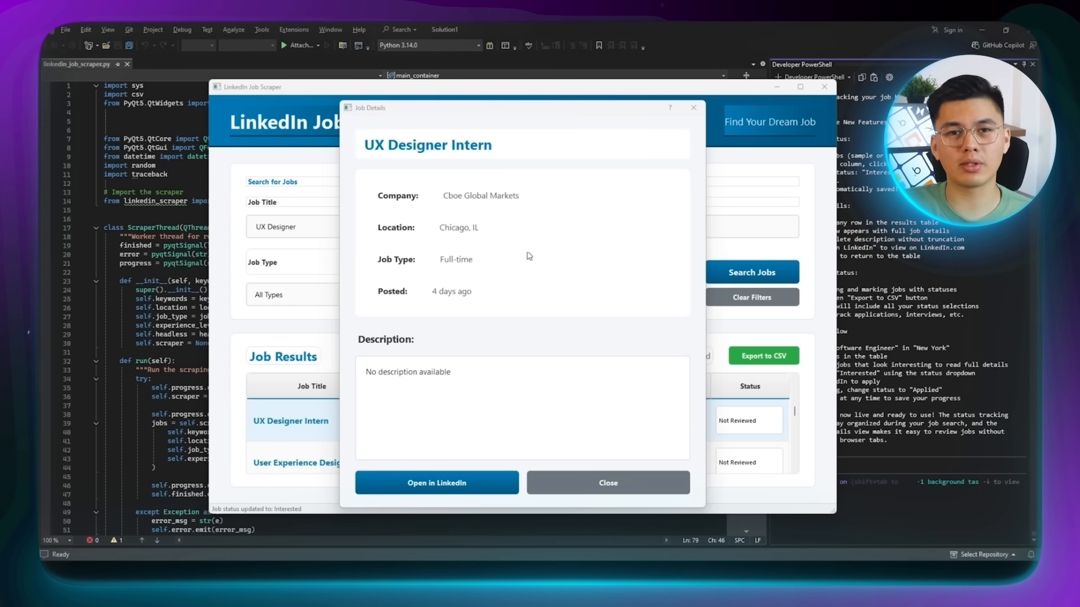
# - View the UX Designer Intern job details and launch its posting on LinkedIn
pyautogui.click(436, 482)
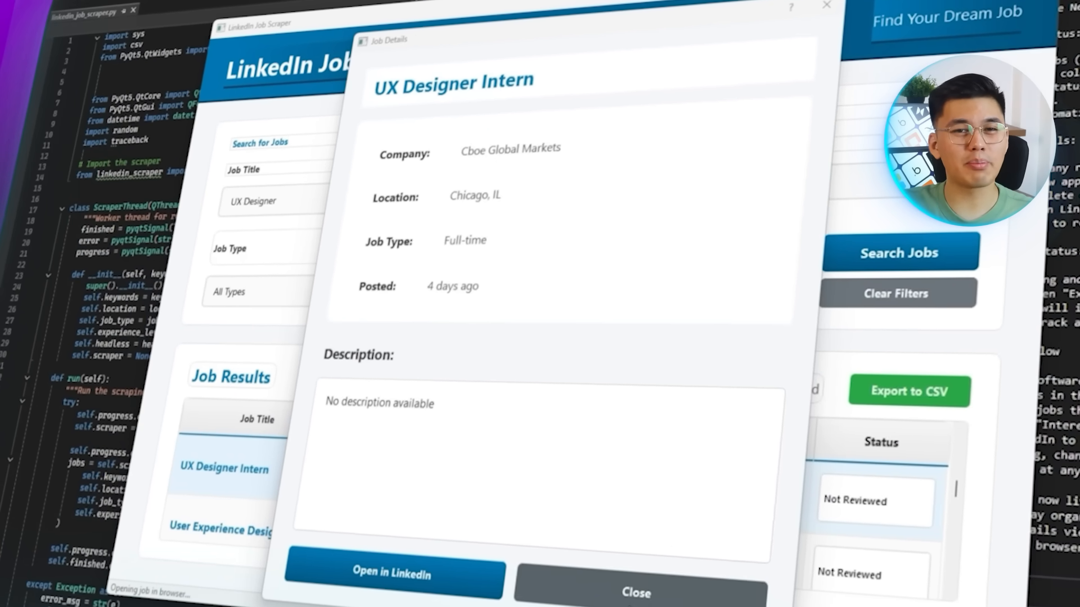
pyautogui.click(634, 591)
pyautogui.write('Please do comprehensive code cleanup and')
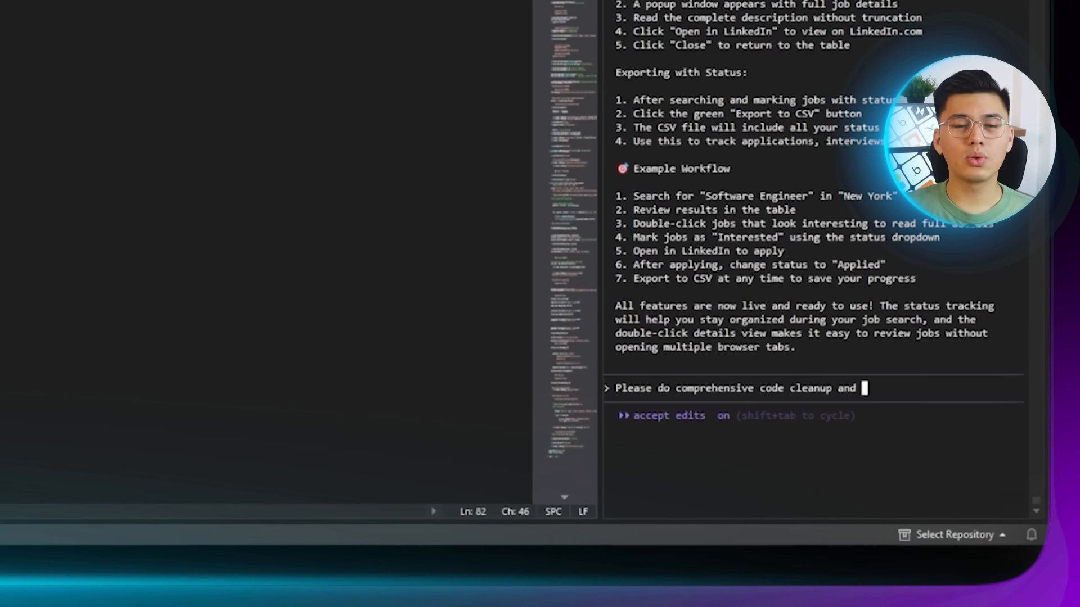
# - Request cleanup removing unused scripts, functions, imports and variables, and optimizing scraping logic
pyautogui.write('optimization. Remove any scripts, functions, imports, or a')
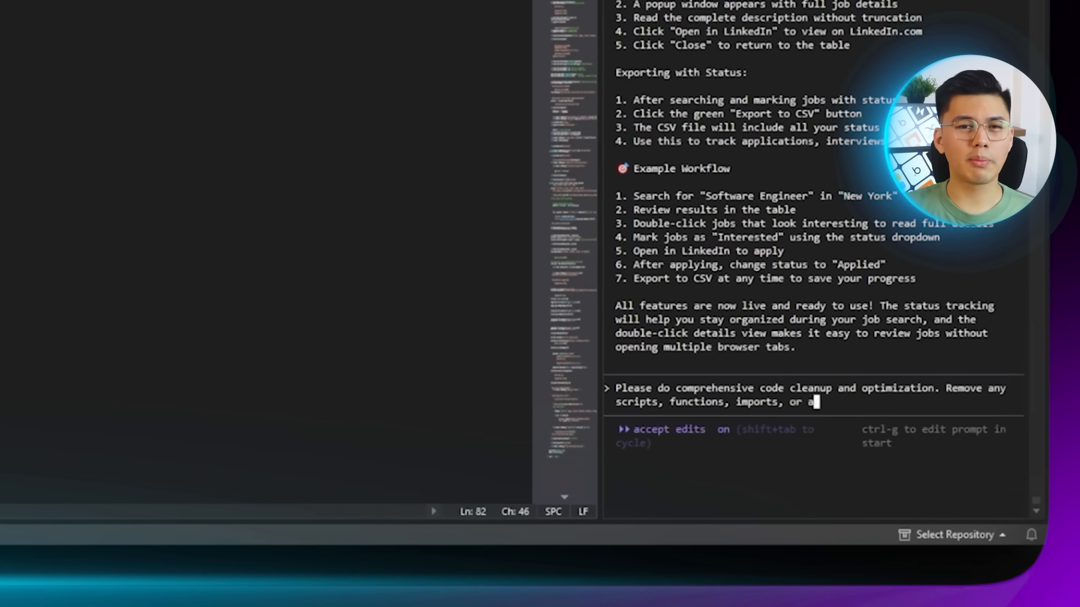
pyautogui.write('variables that are not in use.')
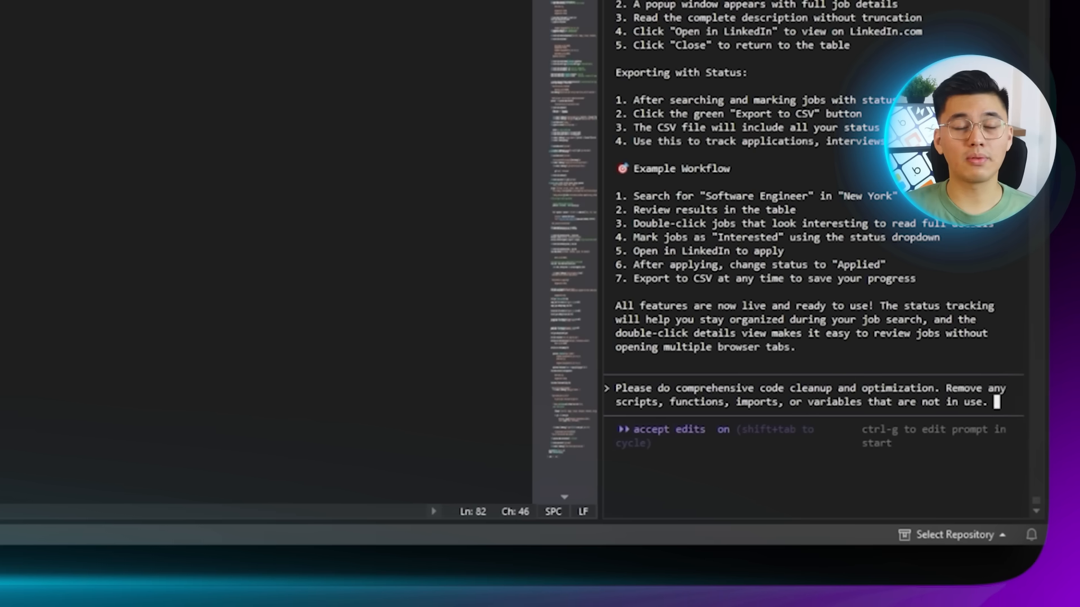
pyautogui.write('Optimize the scraping logic')
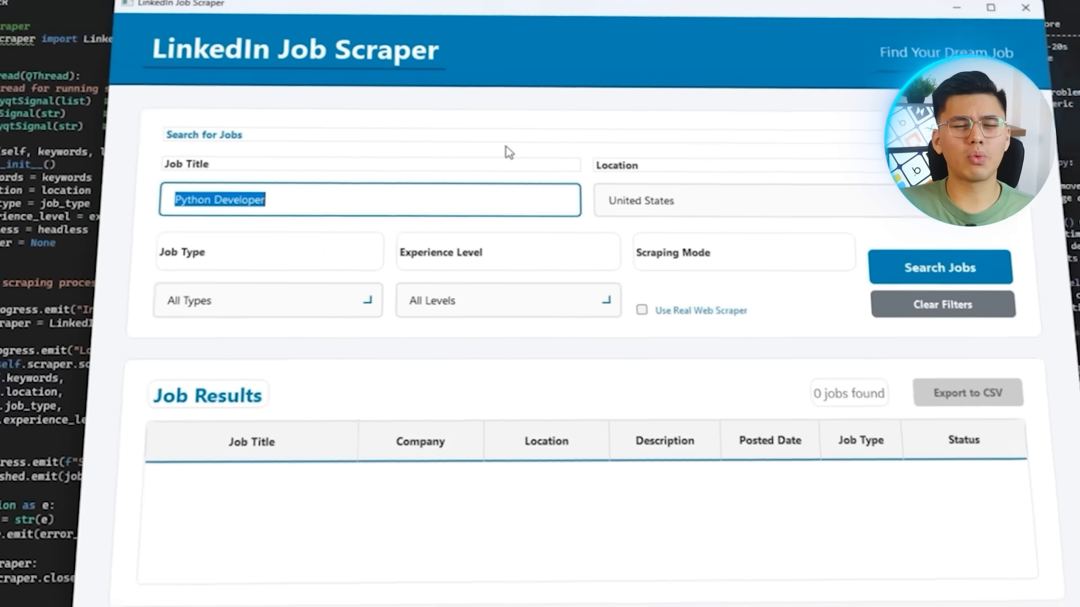
# - Search Designer jobs, then view and close the Graphic Designer job's details
pyautogui.write('Designer')
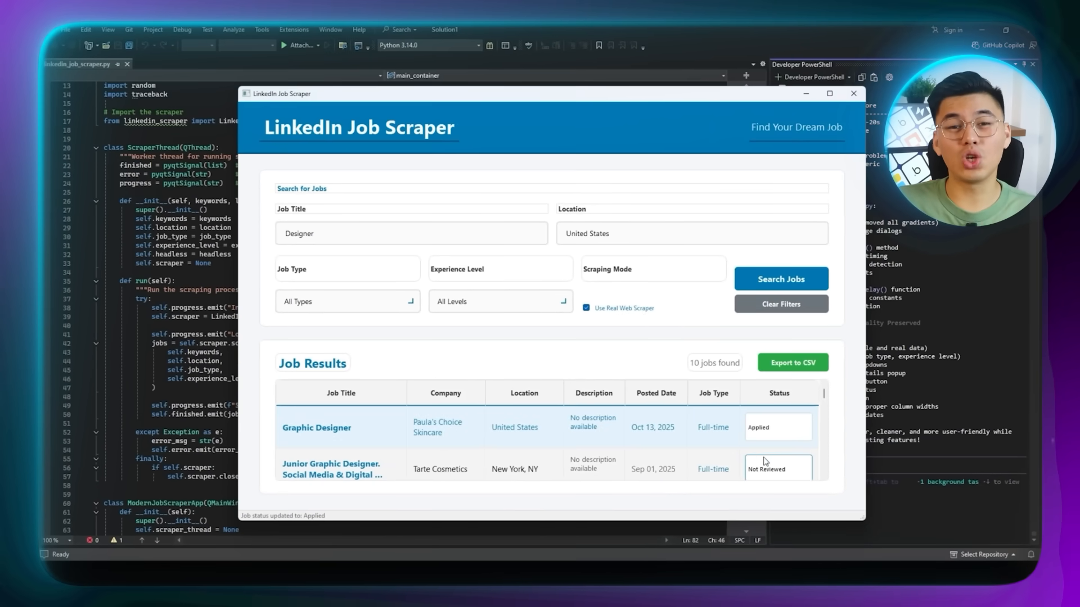
pyautogui.click(316, 427)
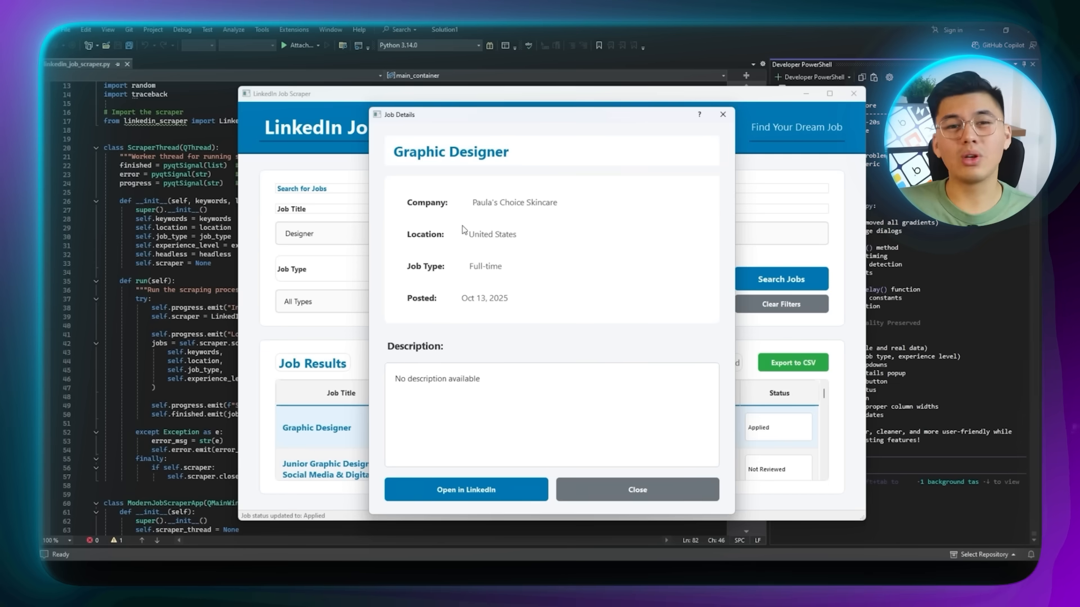
pyautogui.click(635, 489)
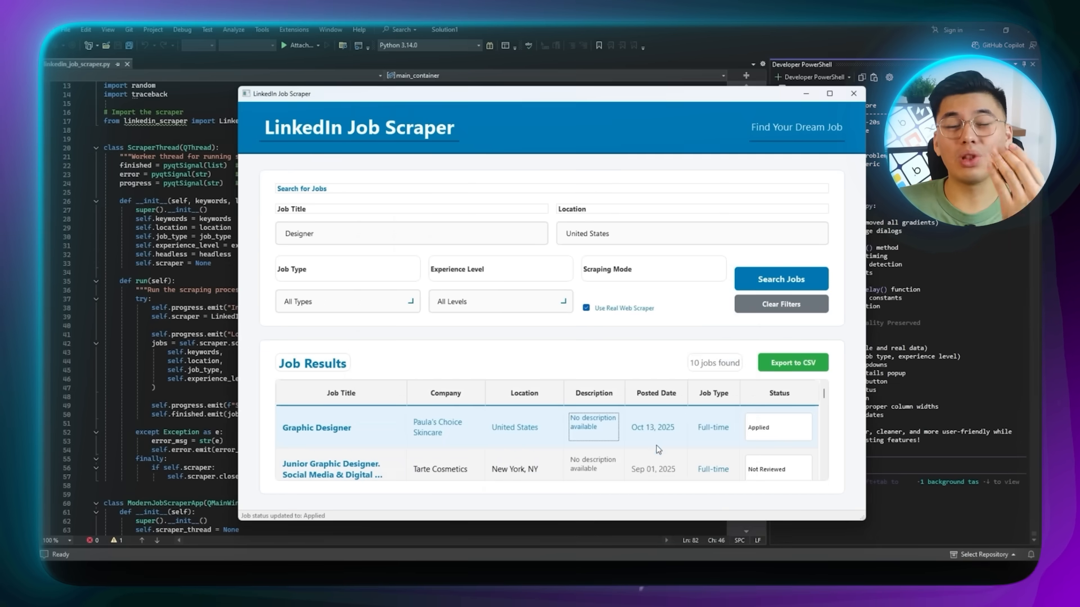